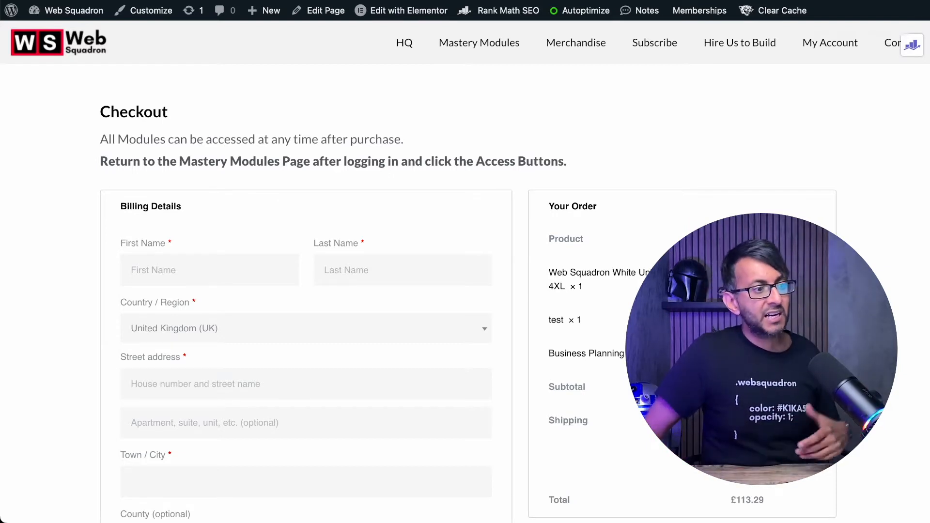
pyautogui.moveTo(916, 70)
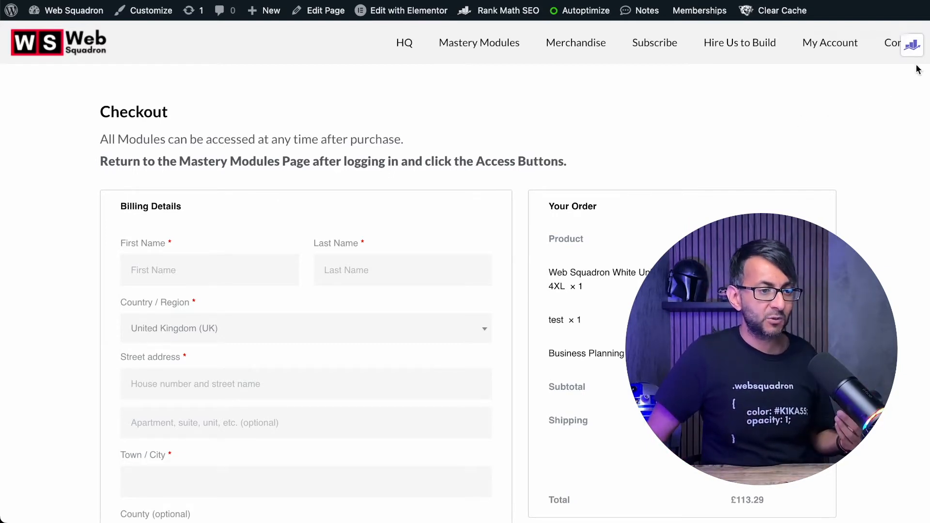
# Step: Save the 'Move Email to be at the Top of Checkout' snippet with the woocommerce_billing_fields priority-1 filter
pyautogui.scroll(-3)
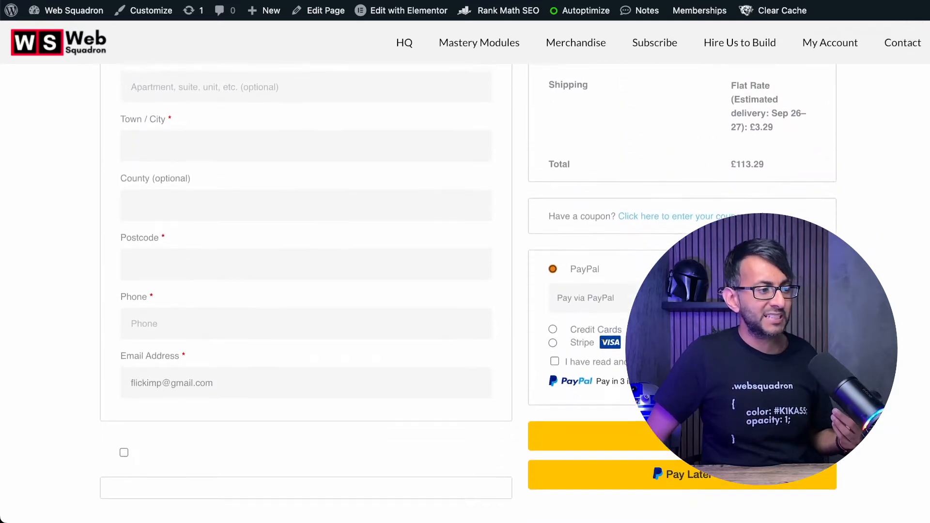
pyautogui.scroll(3)
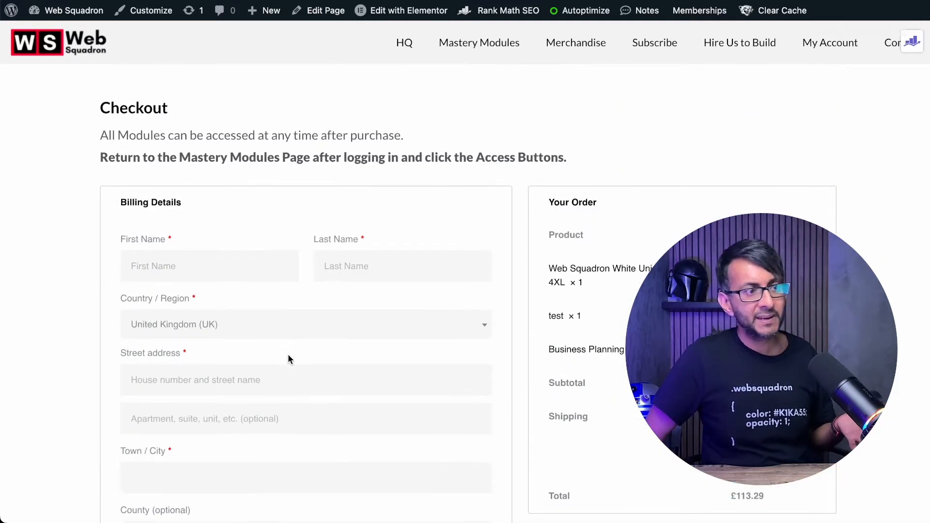
pyautogui.moveTo(300, 308)
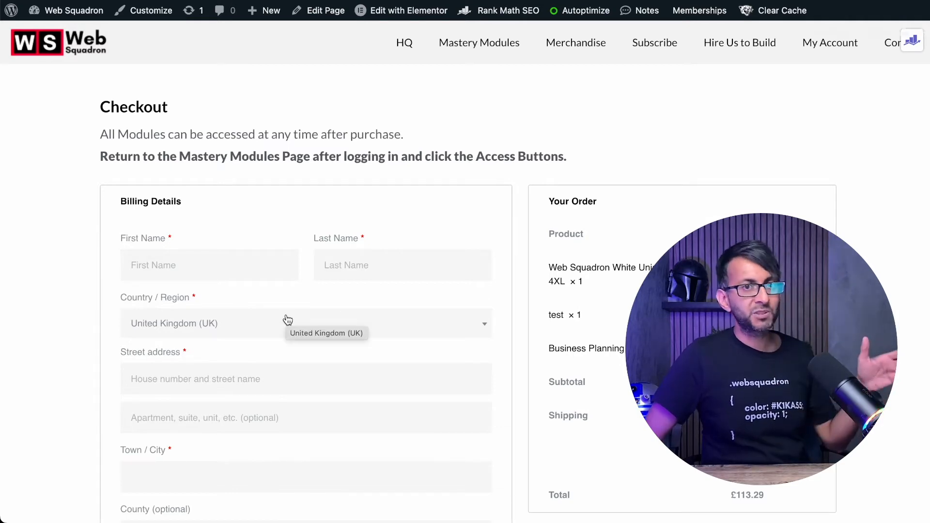
pyautogui.scroll(-3)
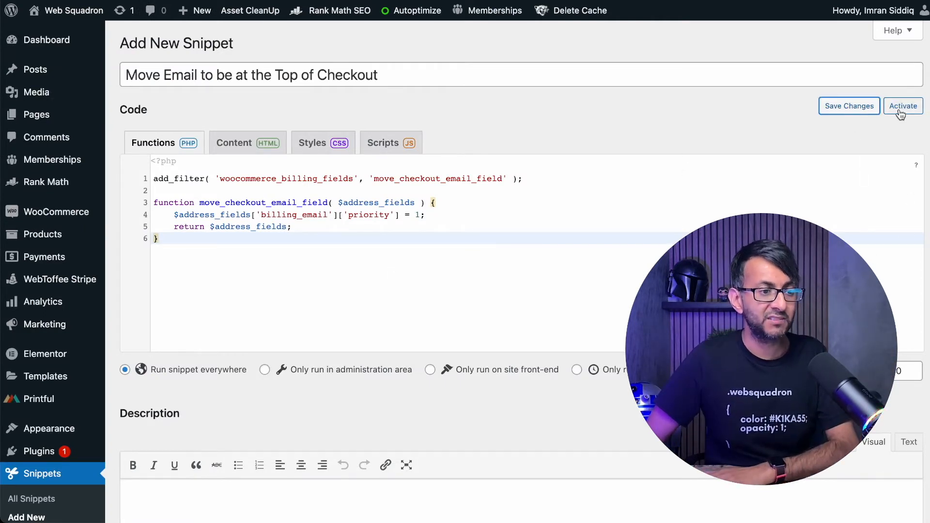
pyautogui.click(849, 105)
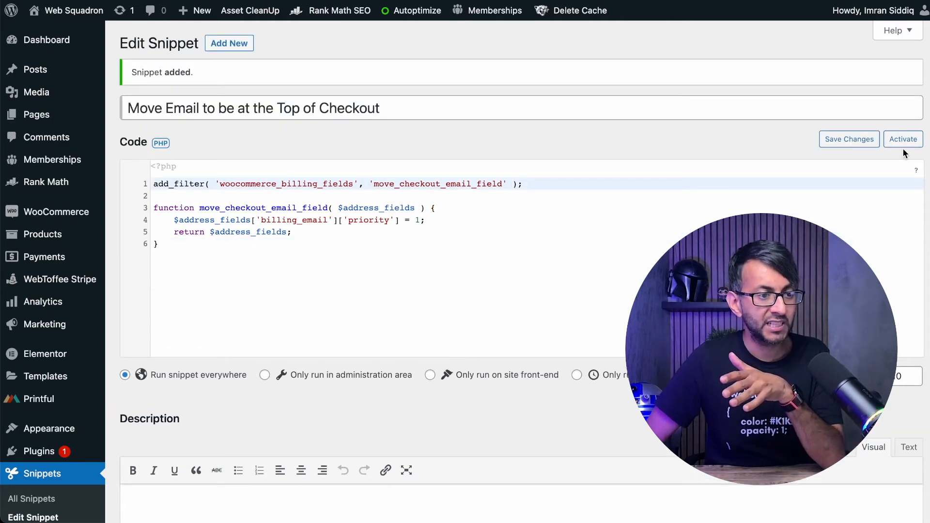
# Step: Activate the saved snippet so Email Address shows first in Billing Details
pyautogui.click(903, 138)
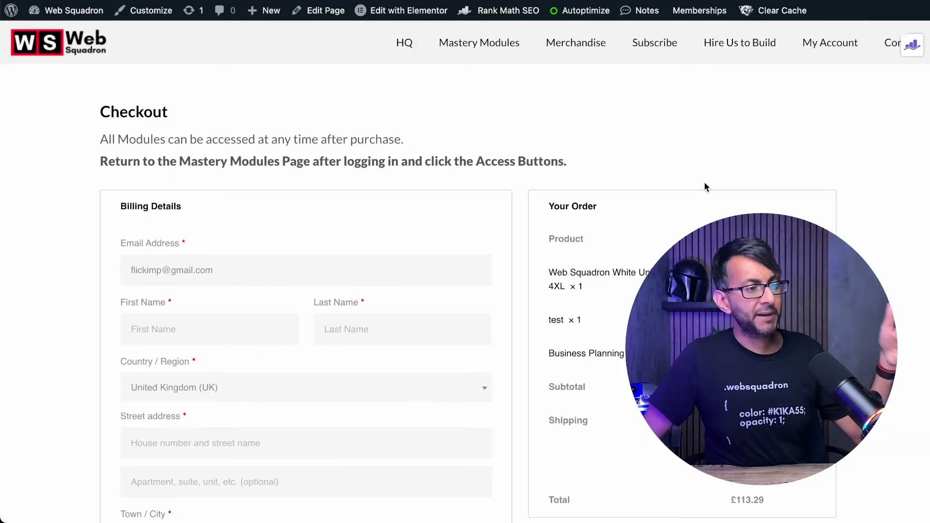
pyautogui.scroll(-3)
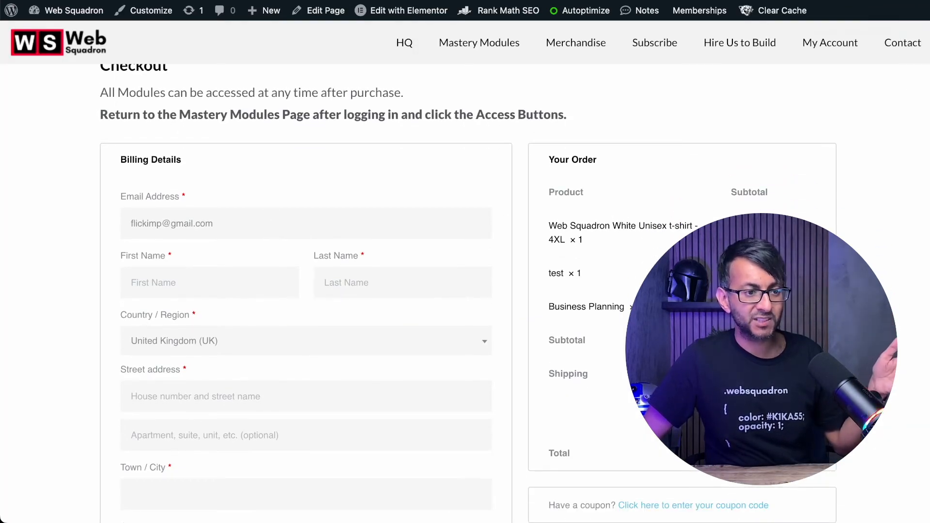
pyautogui.scroll(-3)
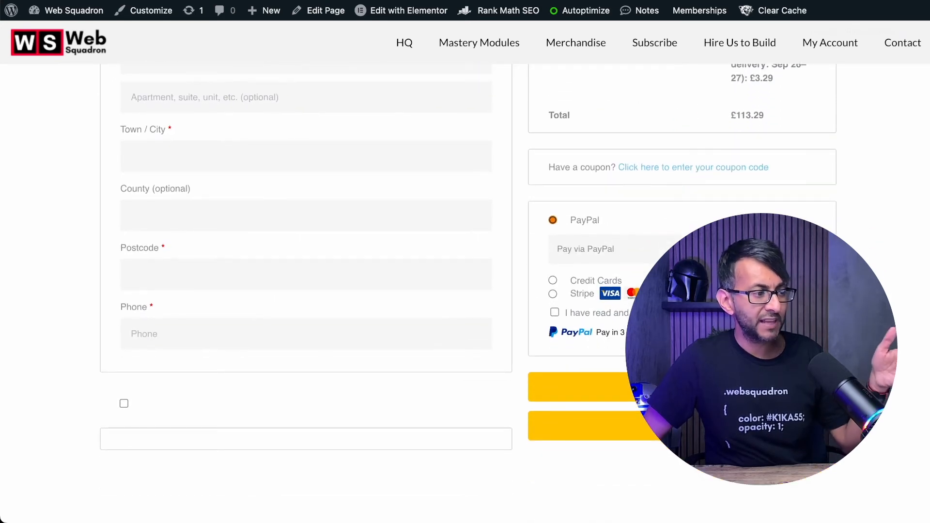
pyautogui.scroll(3)
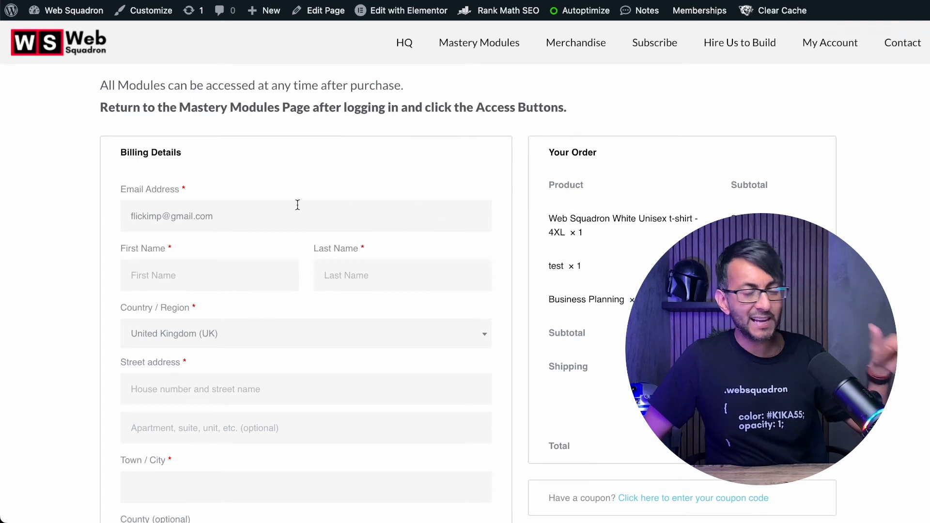
pyautogui.moveTo(300, 190)
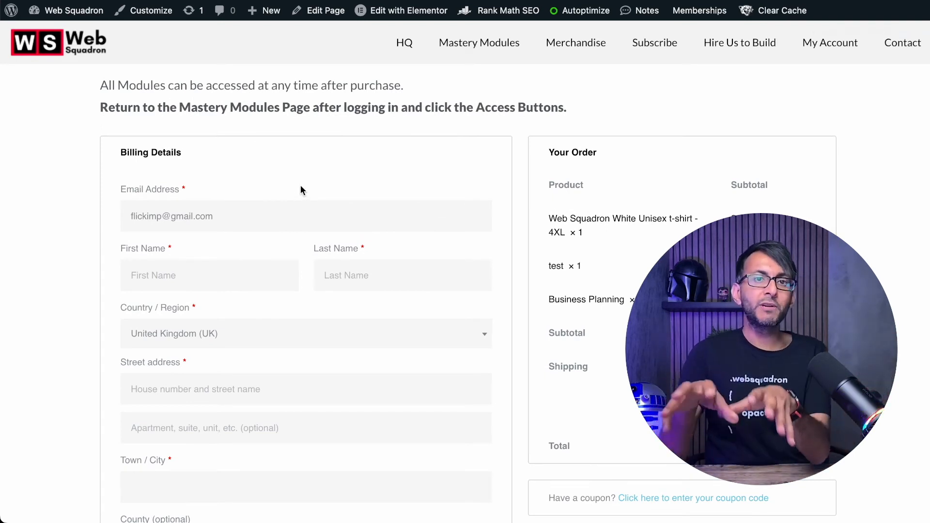